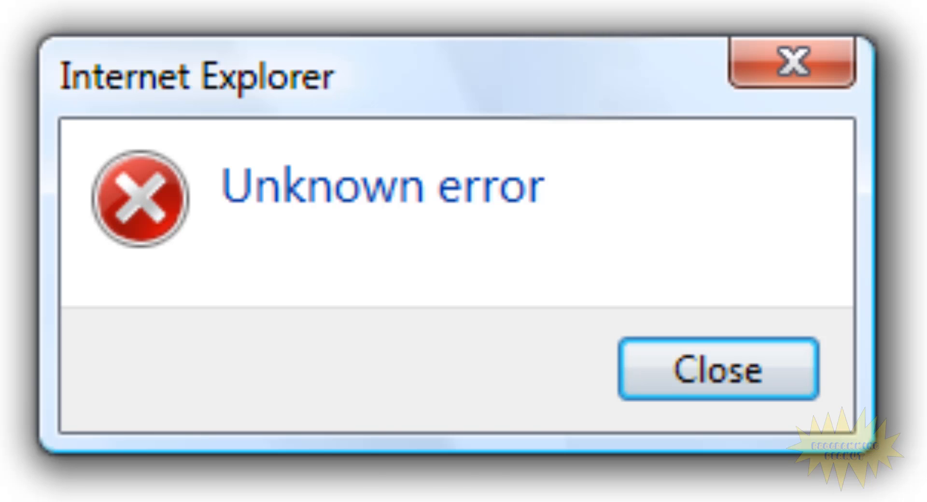
left_click(717, 371)
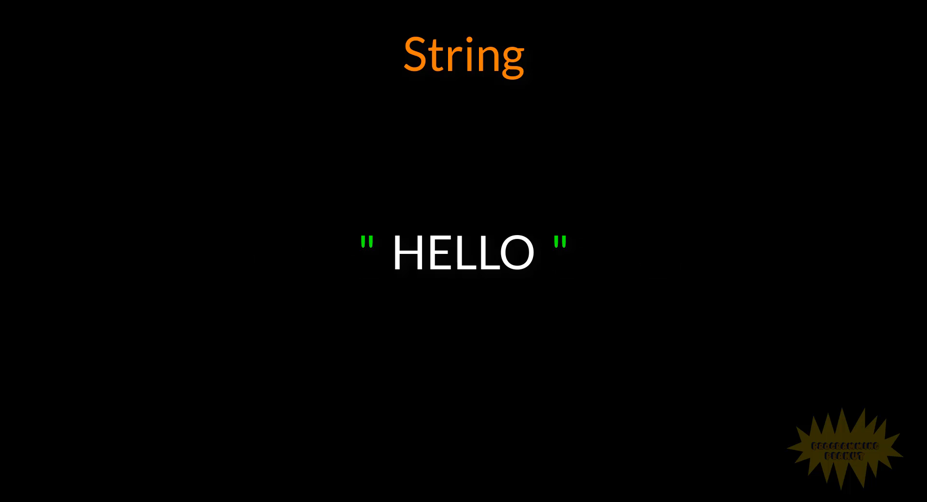
type("EVERYBODY")
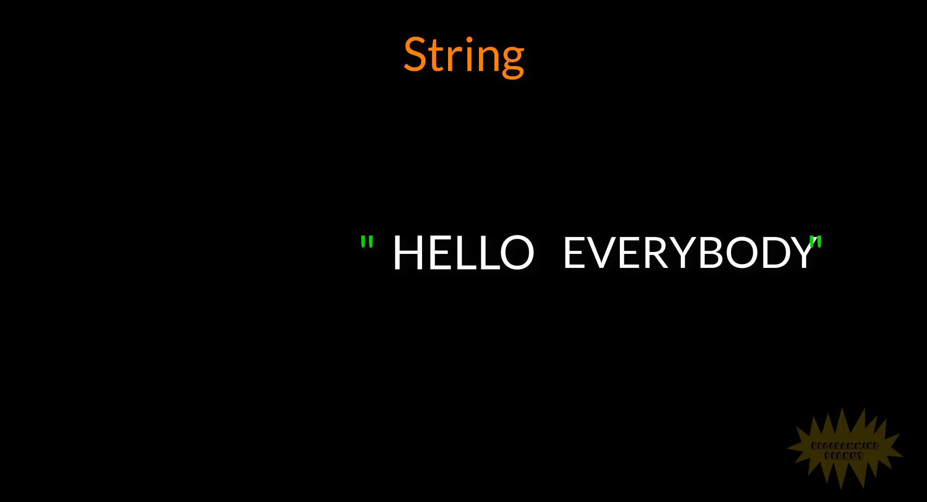